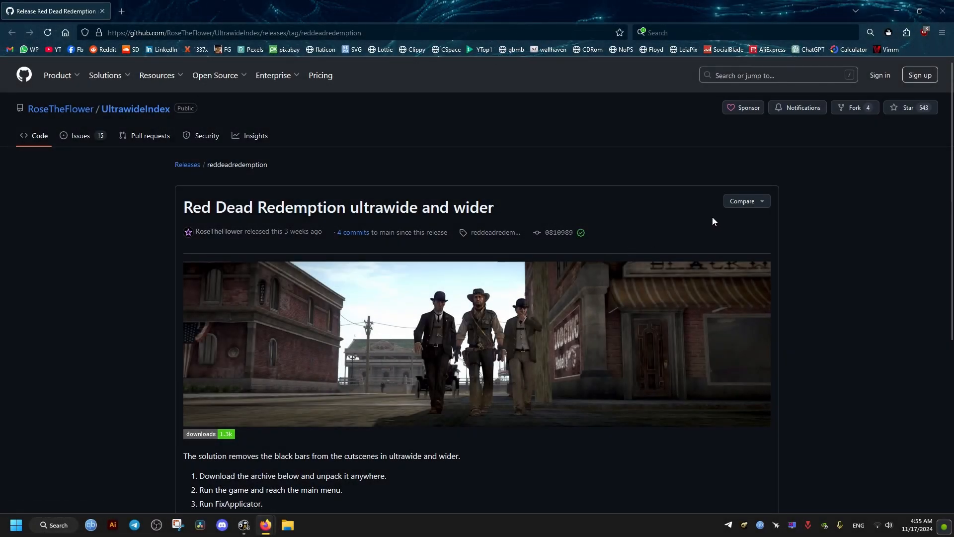
Download RDR.ultrawide.v1.0.zip from the release Assets and reveal it in the Downloads folder.
{"action": "scroll", "scroll_direction": "down", "scroll_amount": 3}
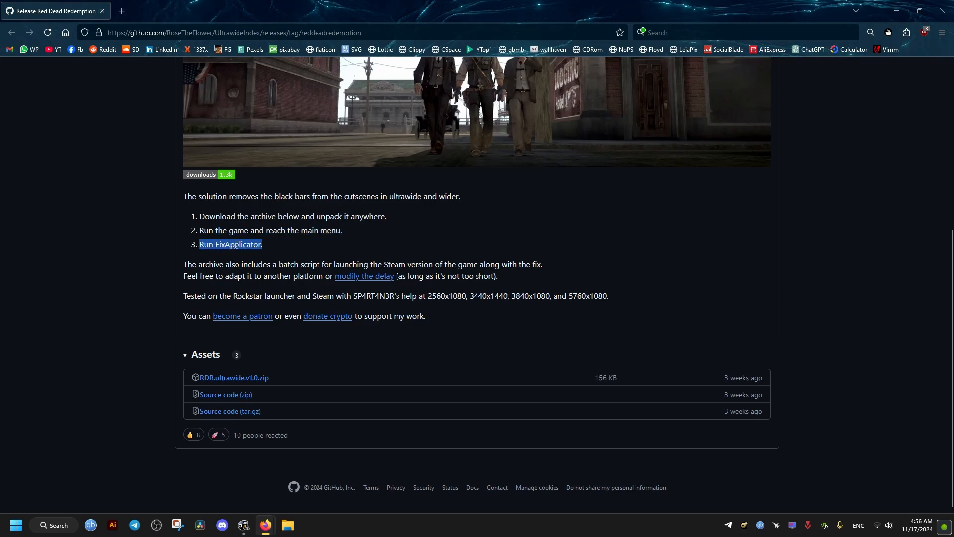
{"action": "left_click", "coordinate": [234, 377]}
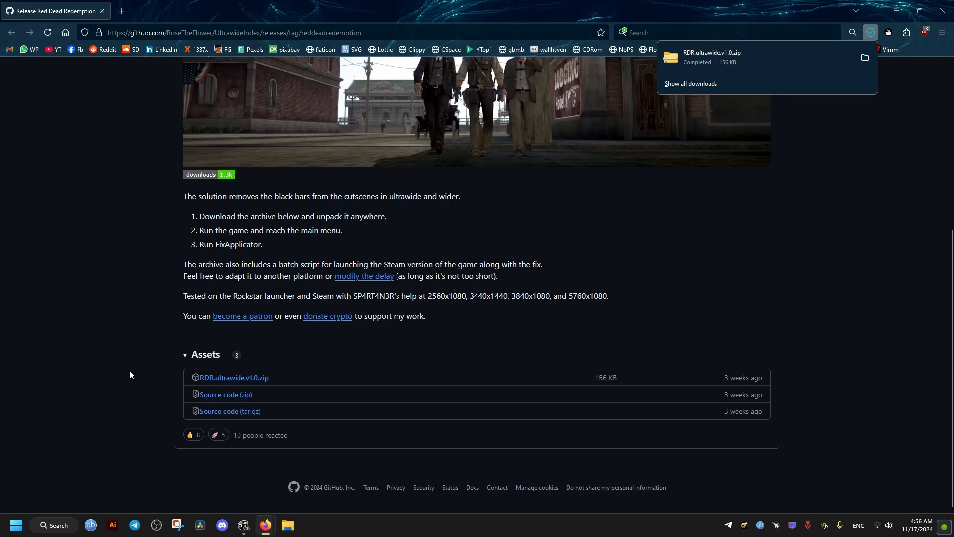
{"action": "left_click", "coordinate": [864, 58]}
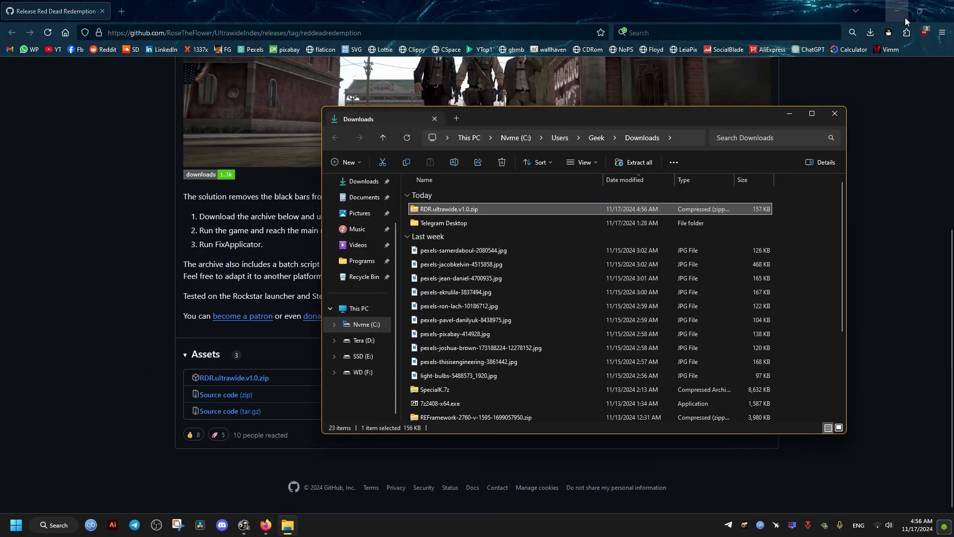
Move RDR.ultrawide.v1.0.zip onto the desktop and bring up its context menu.
{"action": "left_click", "coordinate": [895, 11]}
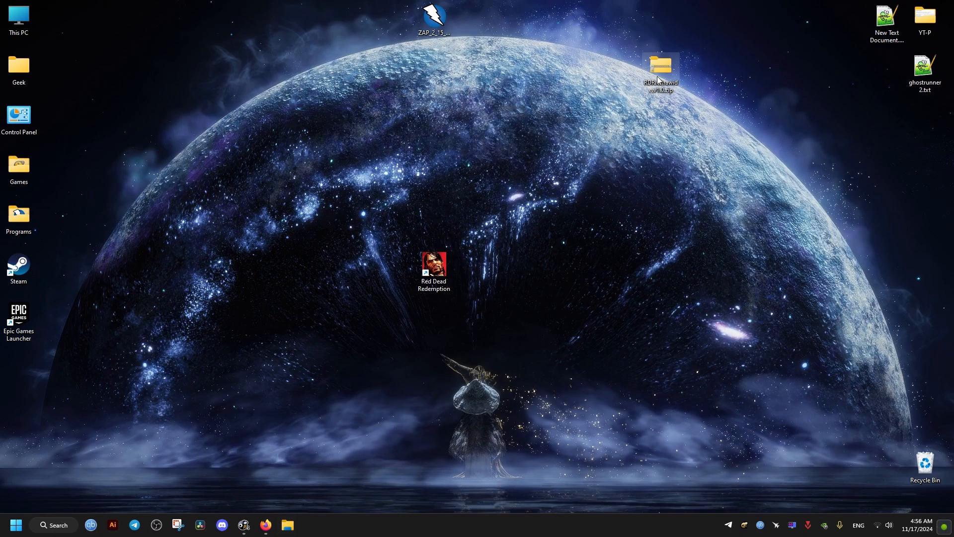
{"action": "double_click", "coordinate": [658, 65]}
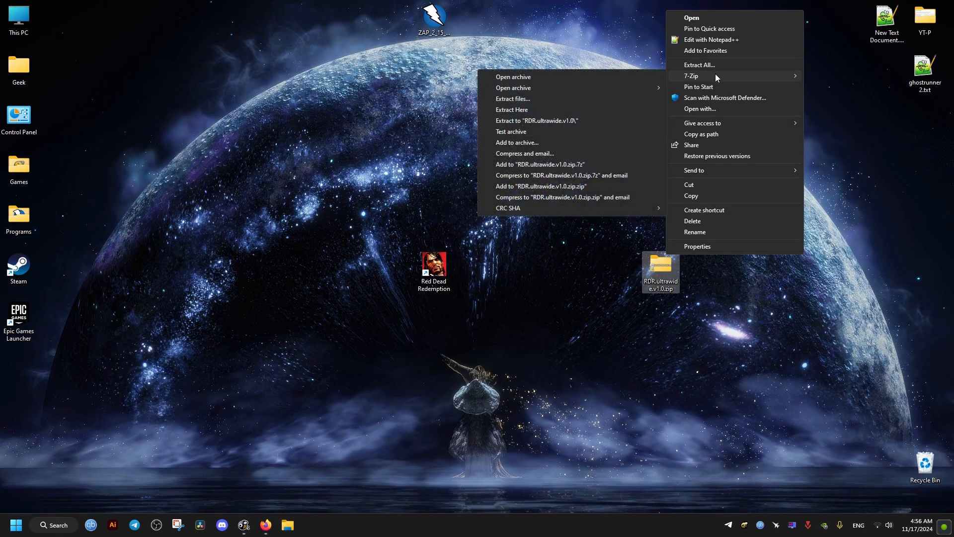
Extract All into the default RDR.ultrawide.v1.0 folder on the desktop.
{"action": "left_click", "coordinate": [699, 64]}
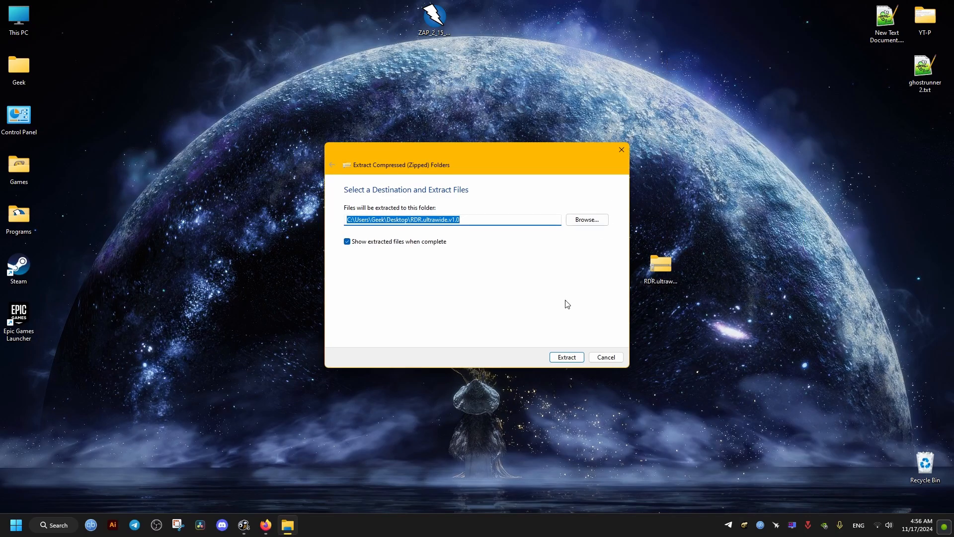
{"action": "left_click", "coordinate": [566, 357]}
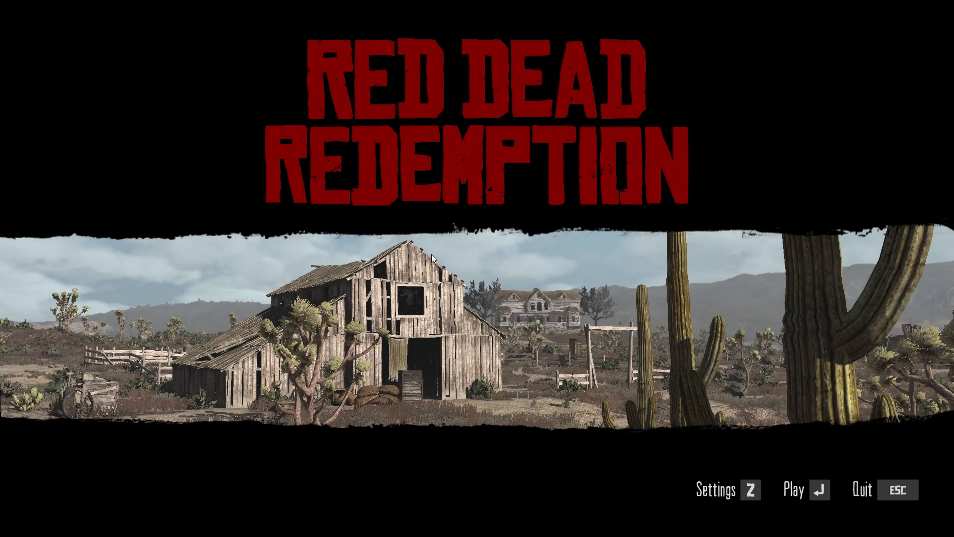
{"action": "mouse_move", "coordinate": [416, 296]}
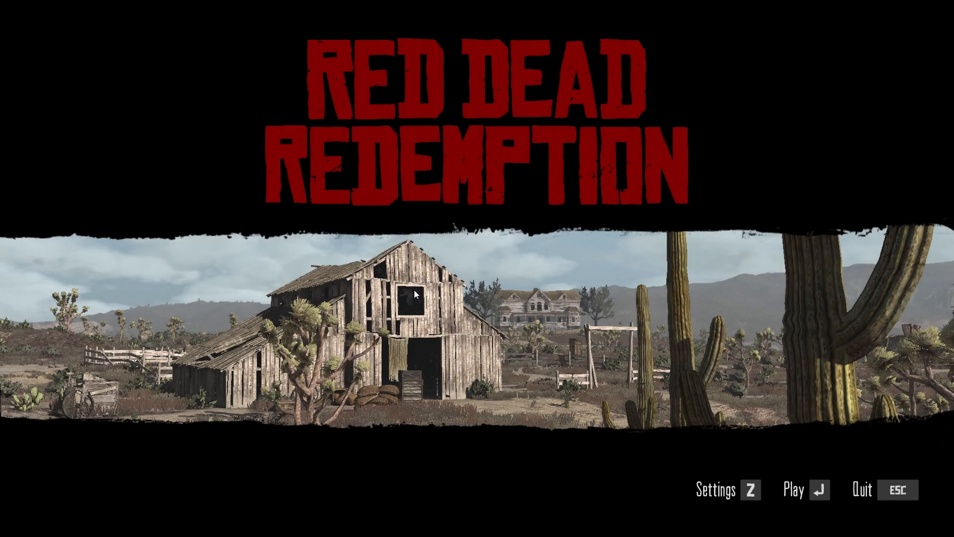
Launch Red Dead Redemption and let it reach the main menu.
{"action": "left_click", "coordinate": [15, 525]}
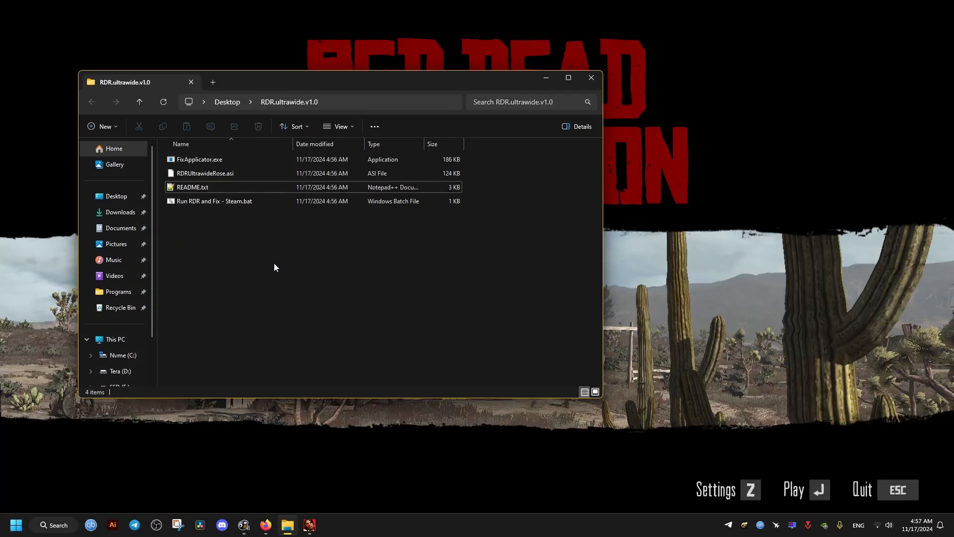
Run FixApplicator.exe past the security warning until the ASI applies, then choose Play.
{"action": "left_click", "coordinate": [199, 159]}
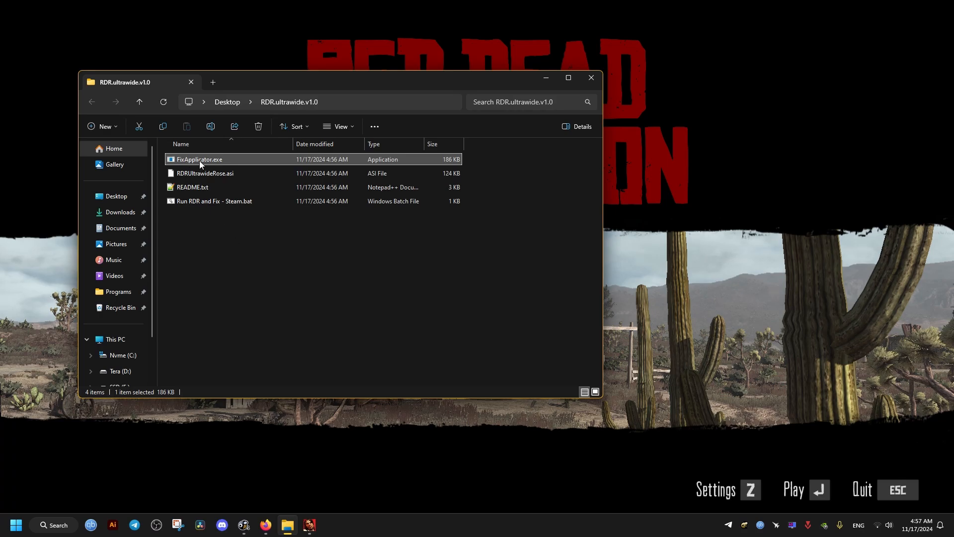
{"action": "double_click", "coordinate": [199, 159]}
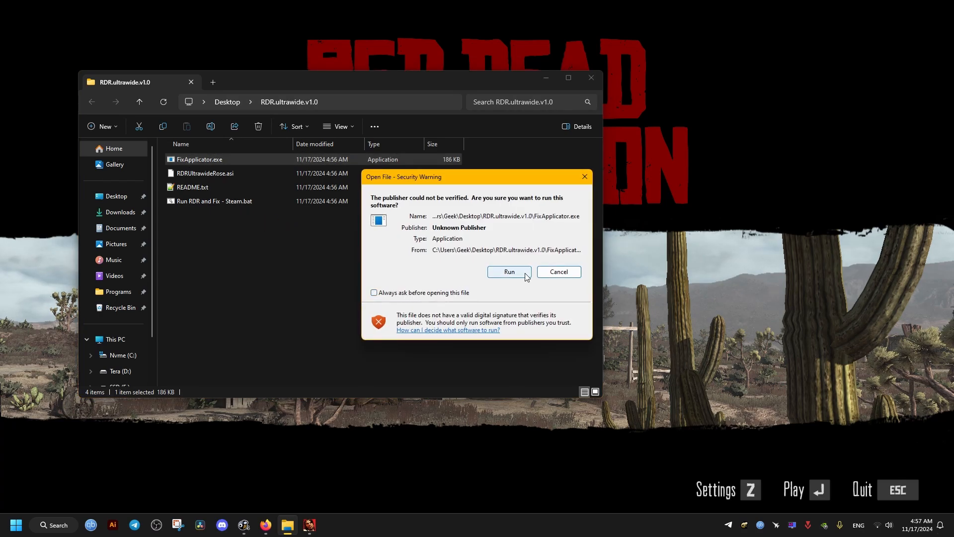
{"action": "left_click", "coordinate": [508, 271]}
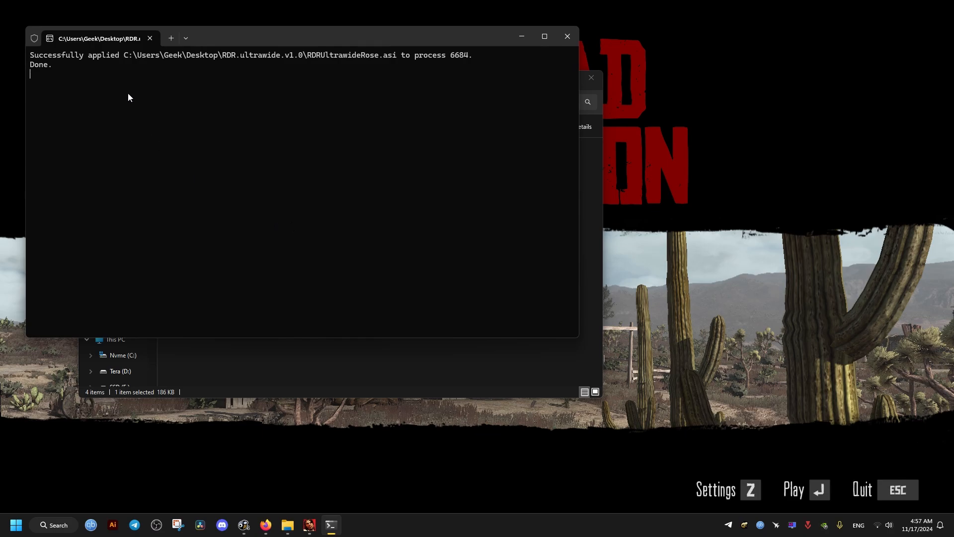
{"action": "mouse_move", "coordinate": [255, 63]}
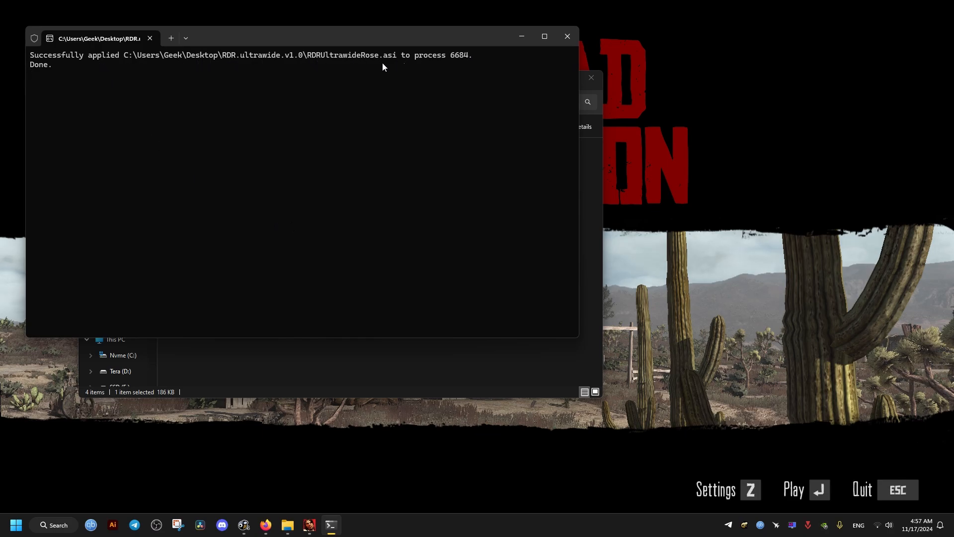
{"action": "mouse_move", "coordinate": [679, 211]}
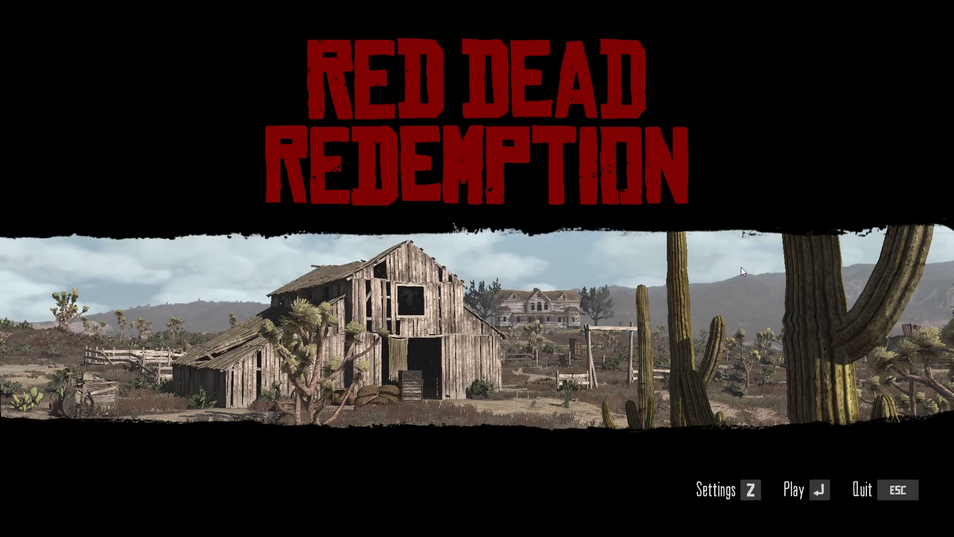
{"action": "left_click", "coordinate": [794, 490]}
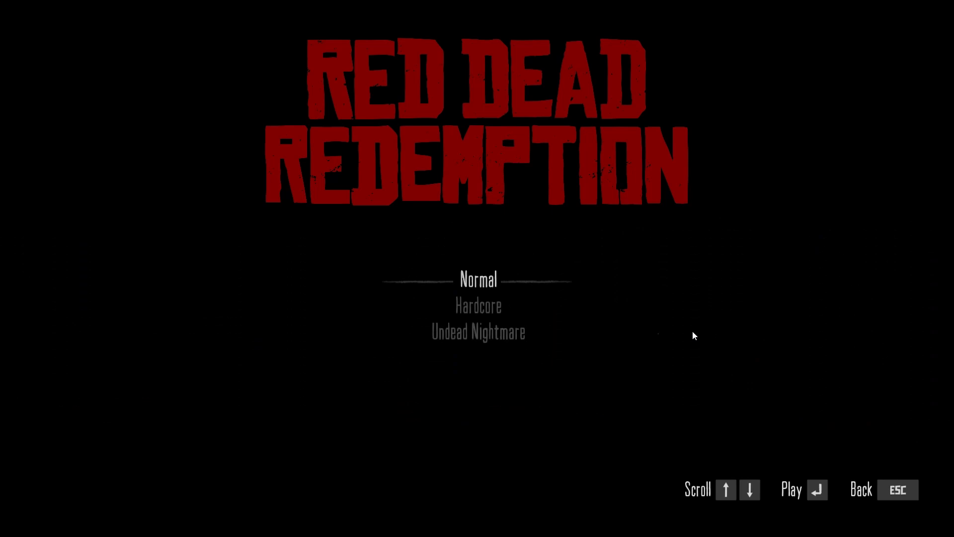